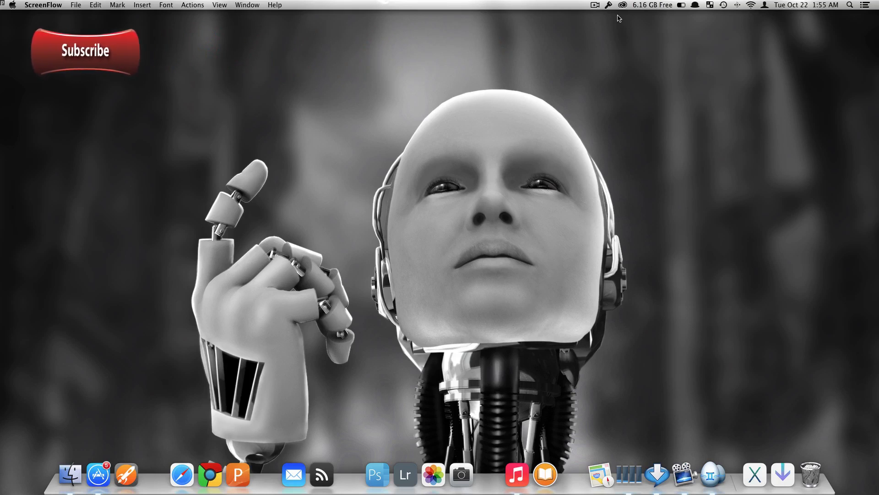
- Bring the iTunes list of 64 duplicate songs to the front over Gemini's no-duplicates result
{"action": "left_click", "coordinate": [515, 473]}
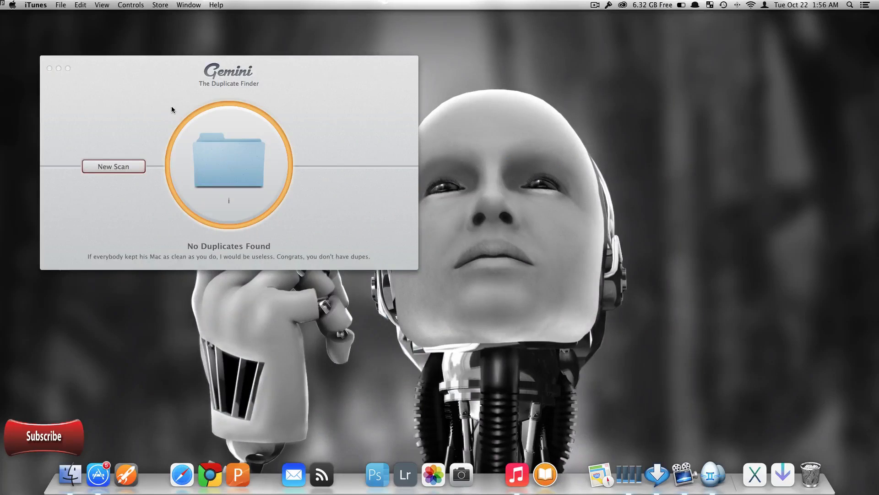
{"action": "mouse_move", "coordinate": [151, 106]}
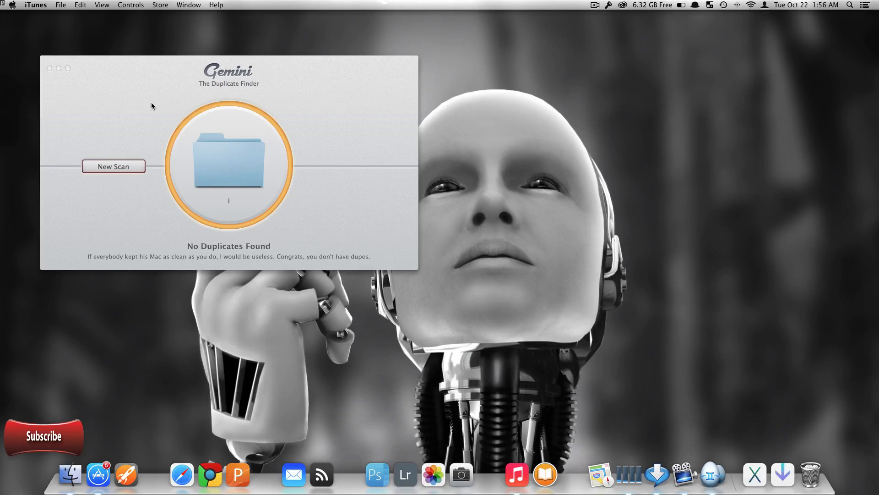
{"action": "mouse_move", "coordinate": [506, 458]}
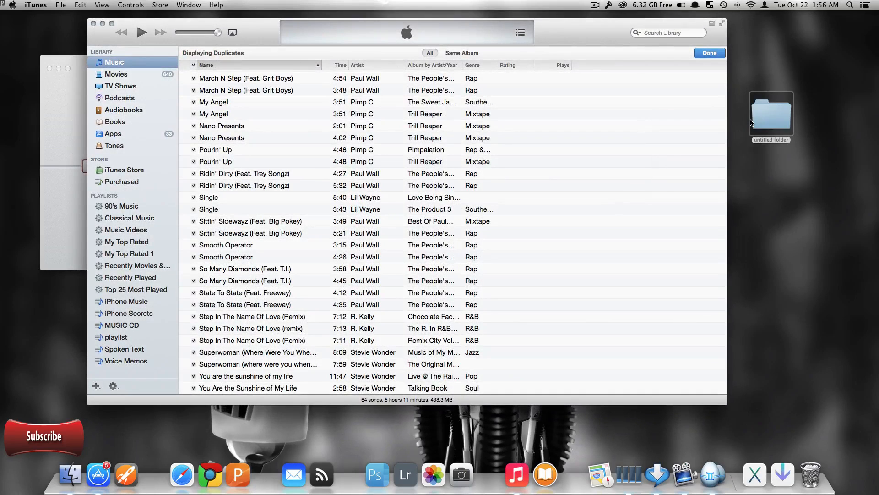
- Reveal the 64 exported mp3 files in the desktop folder i in Finder
{"action": "left_click", "coordinate": [142, 32]}
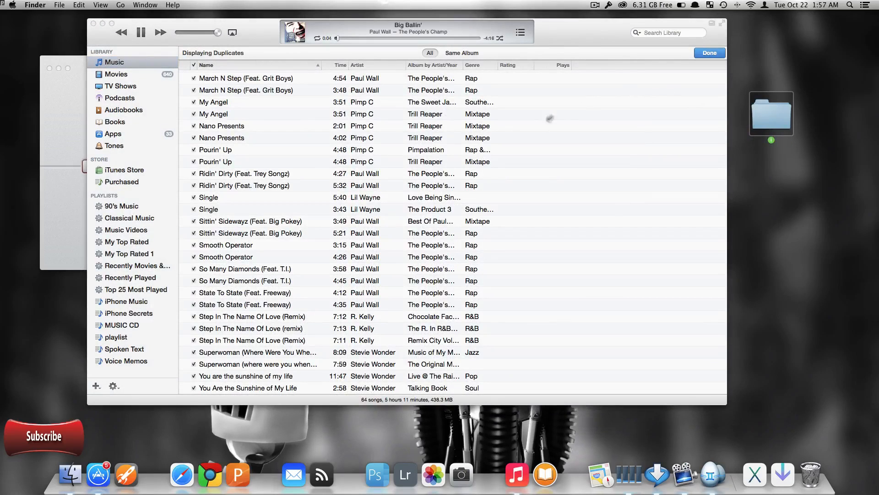
{"action": "left_click", "coordinate": [221, 126]}
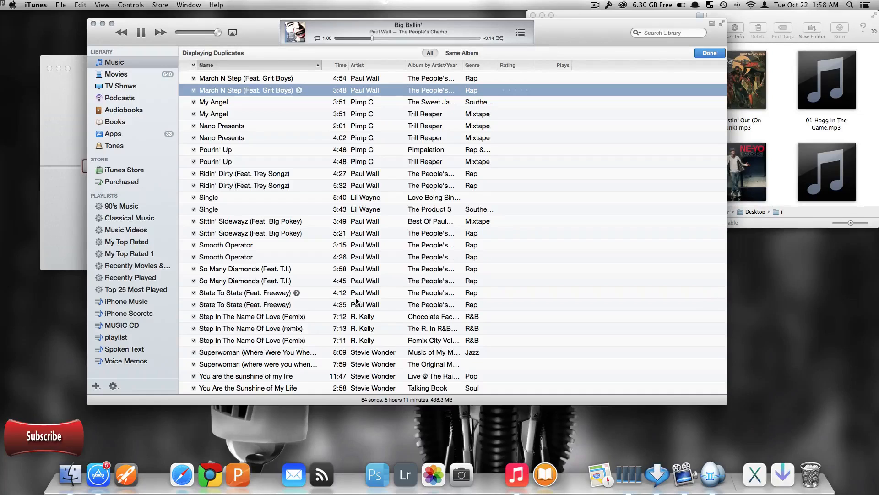
{"action": "mouse_move", "coordinate": [235, 335]}
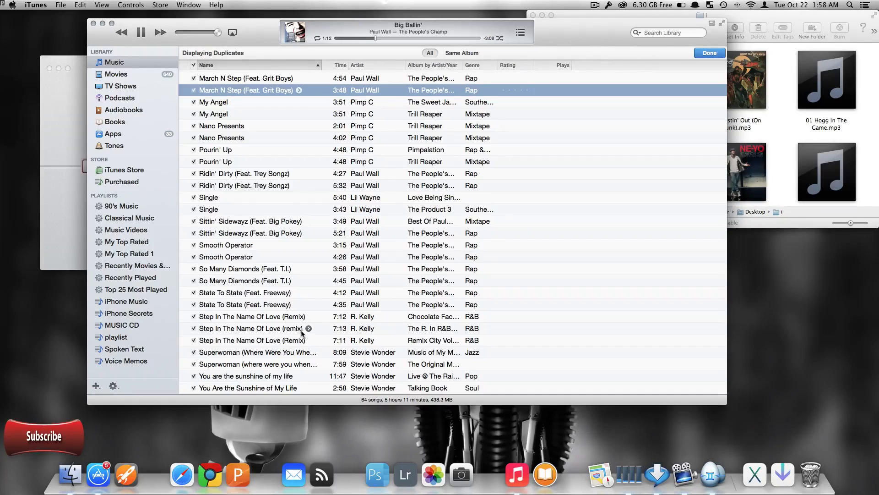
{"action": "mouse_move", "coordinate": [430, 349]}
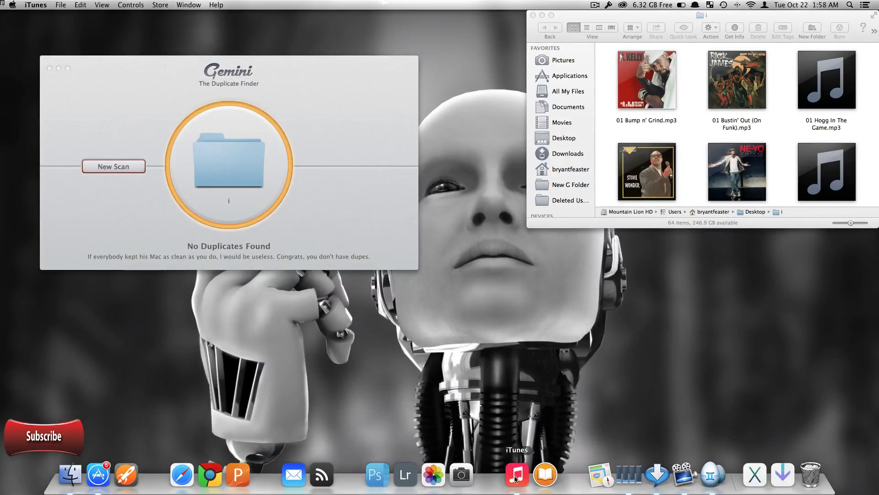
- Delete the 64 selected duplicate songs from the library, move their files to Trash, and close iTunes
{"action": "left_click", "coordinate": [515, 473]}
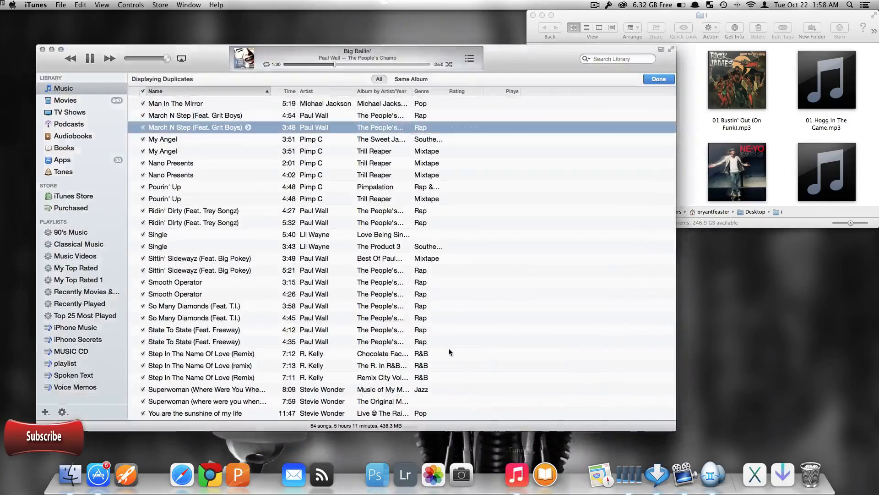
{"action": "right_click", "coordinate": [381, 234]}
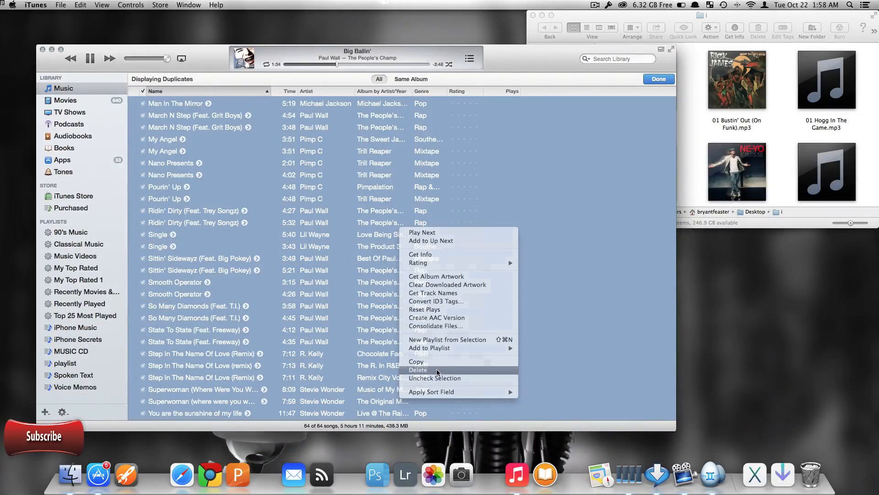
{"action": "left_click", "coordinate": [419, 370]}
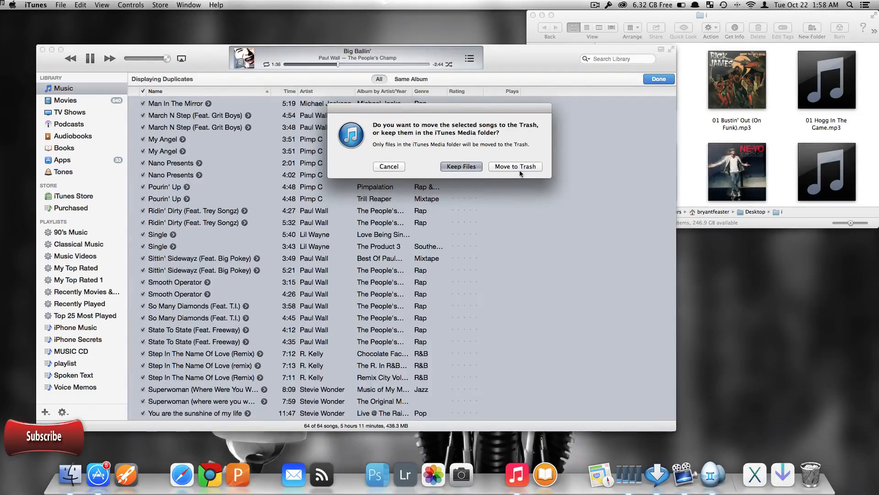
{"action": "left_click", "coordinate": [514, 166]}
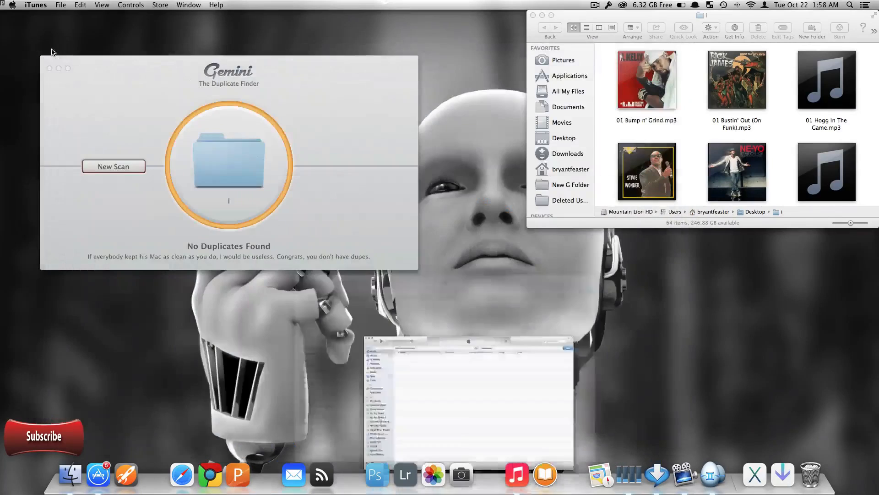
{"action": "left_click", "coordinate": [532, 15]}
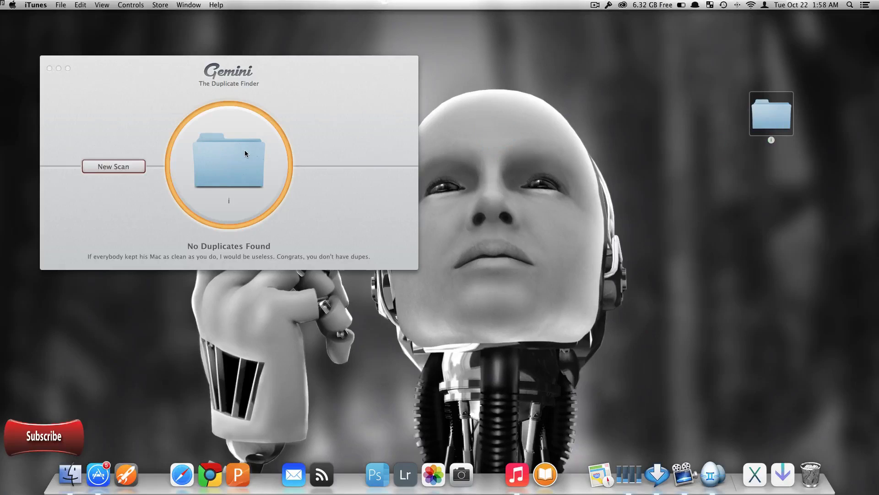
{"action": "mouse_move", "coordinate": [113, 166]}
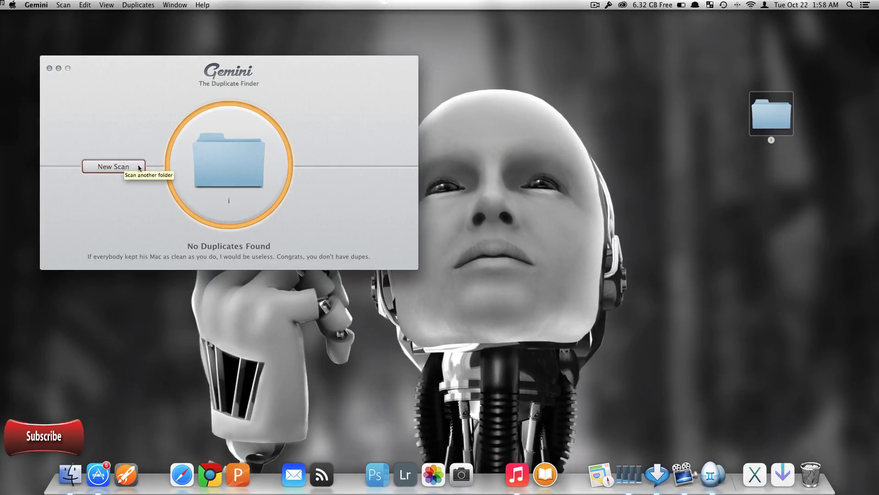
- Start a new Gemini scan with folder i loaded
{"action": "left_click", "coordinate": [113, 167]}
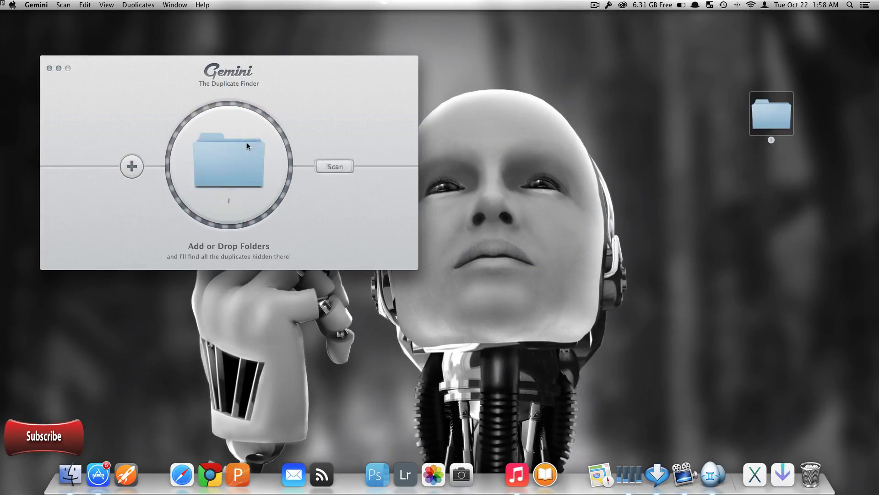
{"action": "mouse_move", "coordinate": [334, 167]}
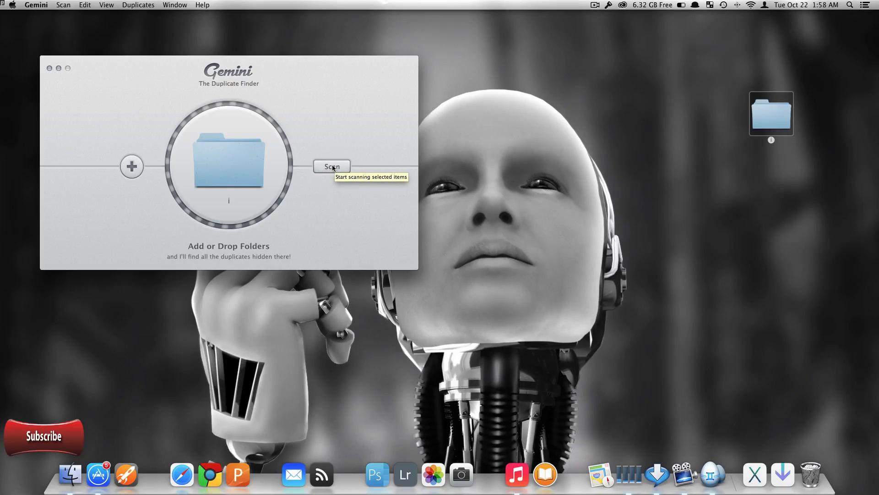
- Scan folder i in Gemini, see No Duplicates Found, and return to the iTunes music library
{"action": "left_click", "coordinate": [331, 167]}
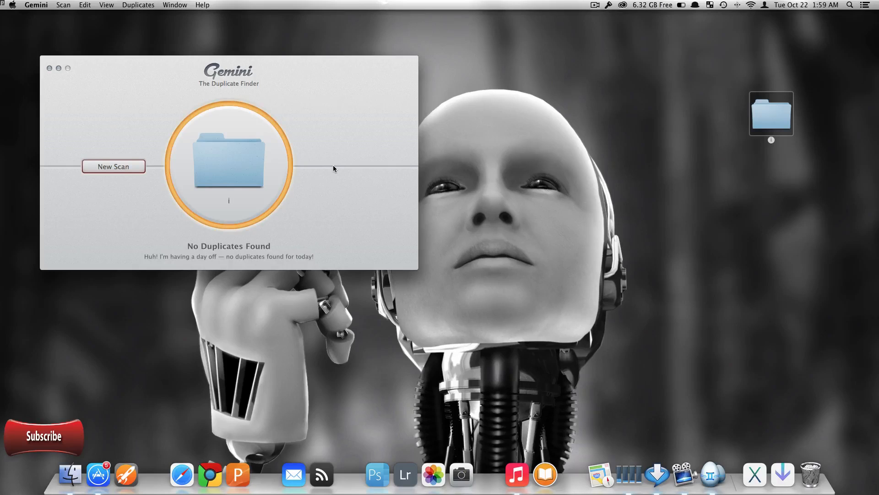
{"action": "mouse_move", "coordinate": [288, 235]}
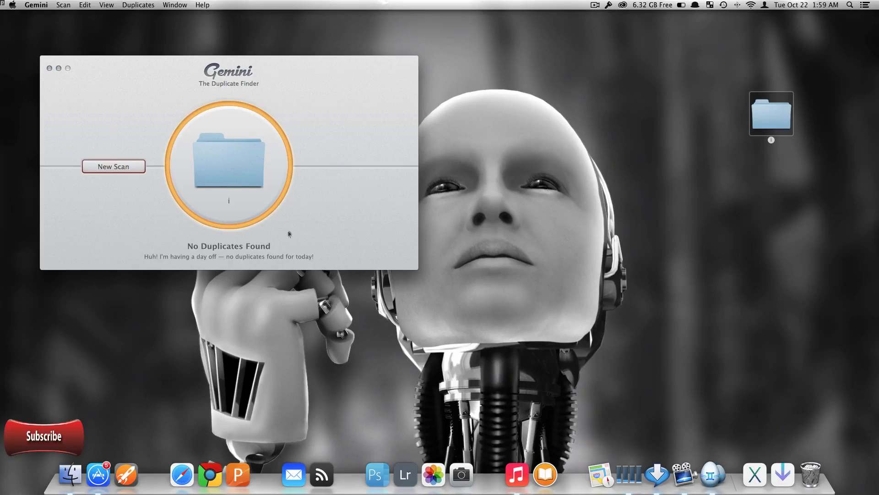
{"action": "mouse_move", "coordinate": [434, 240]}
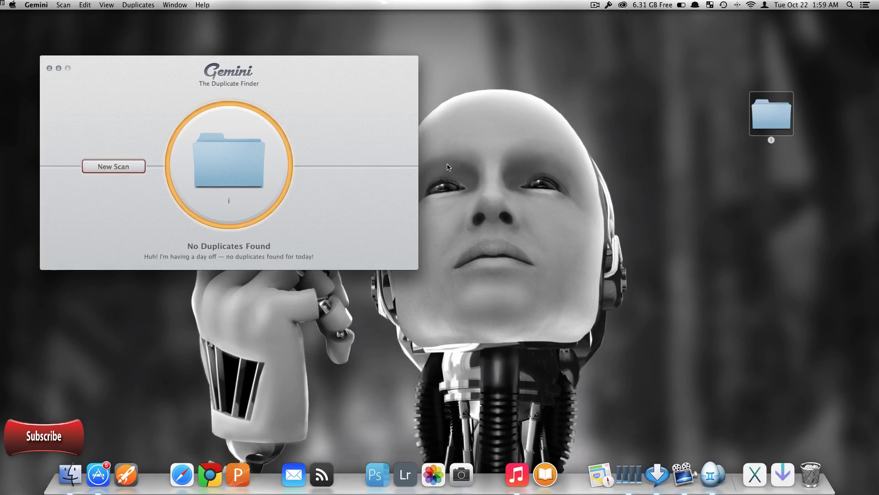
{"action": "mouse_move", "coordinate": [391, 164]}
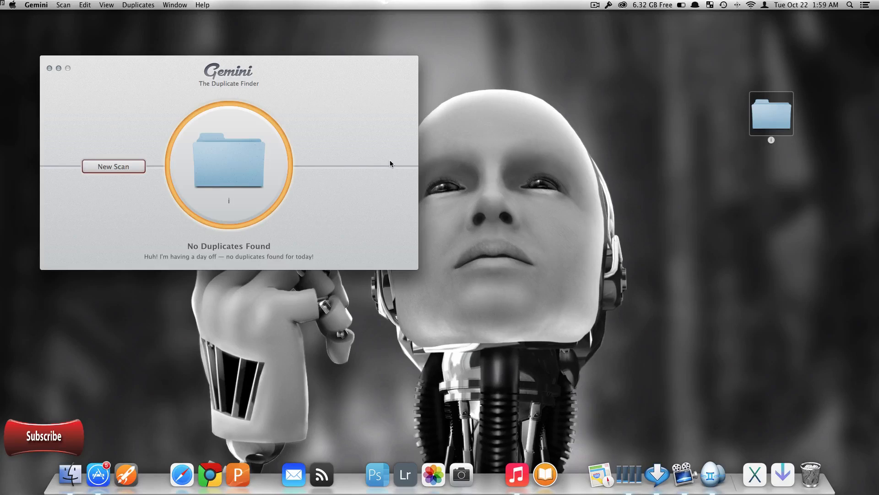
{"action": "mouse_move", "coordinate": [395, 162]}
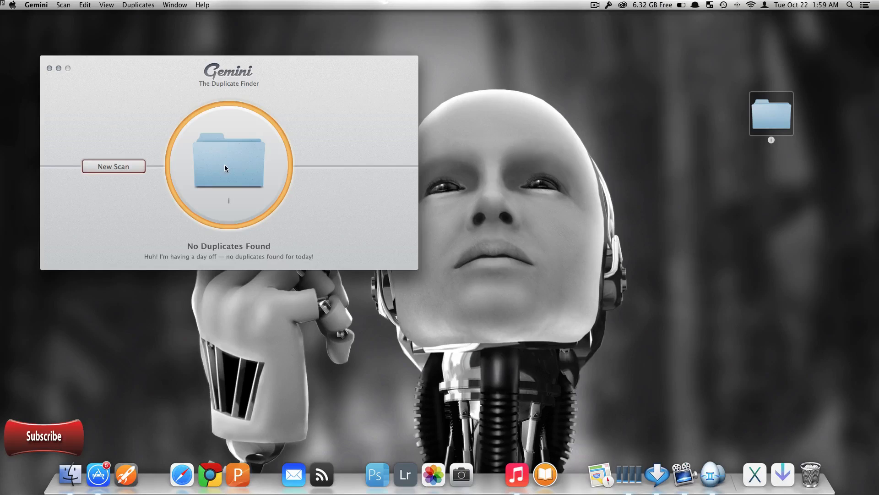
{"action": "mouse_move", "coordinate": [133, 169]}
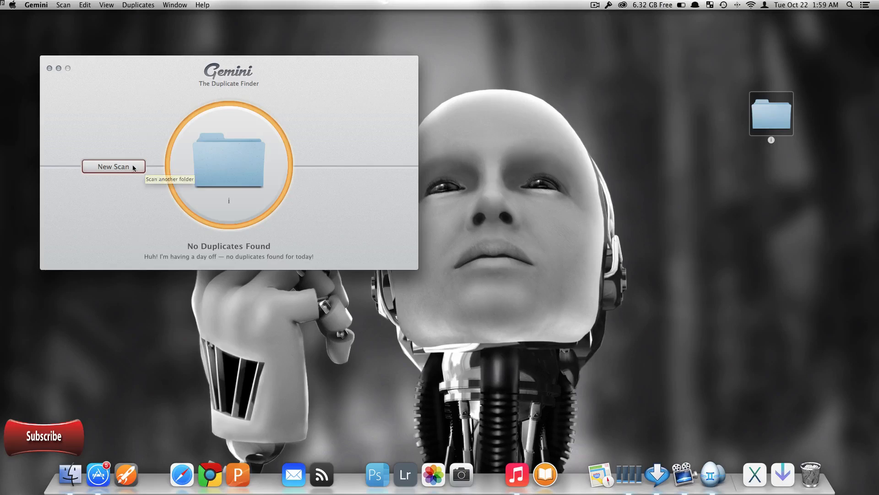
{"action": "mouse_move", "coordinate": [144, 167]}
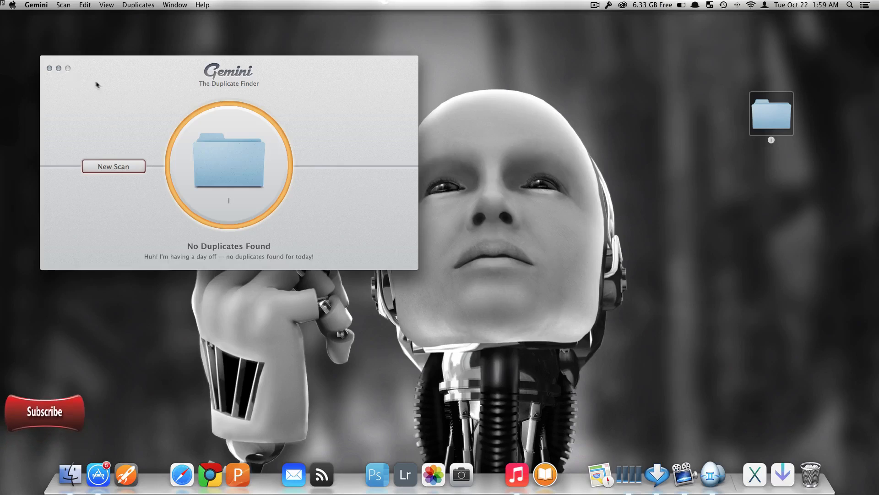
{"action": "left_click", "coordinate": [58, 67]}
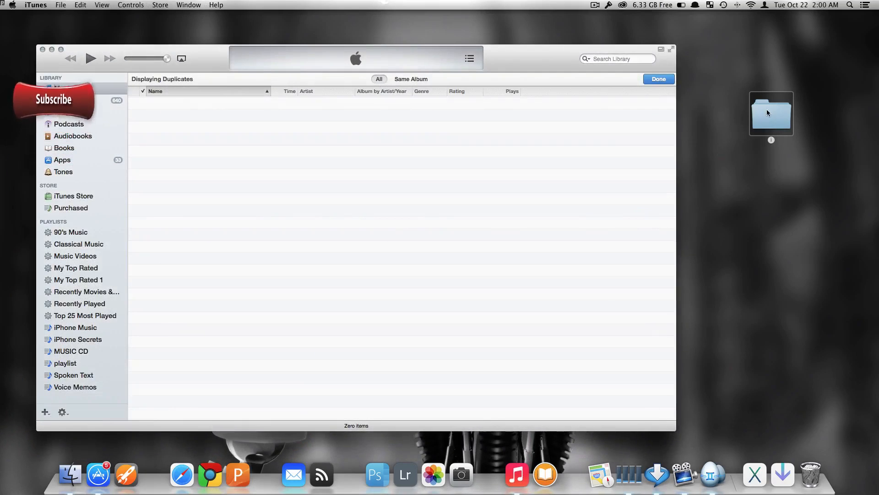
- Drag folder i from the desktop into iTunes to restore the songs to the 9892-song library
{"action": "left_click_drag", "start_coordinate": [771, 113], "coordinate": [485, 170]}
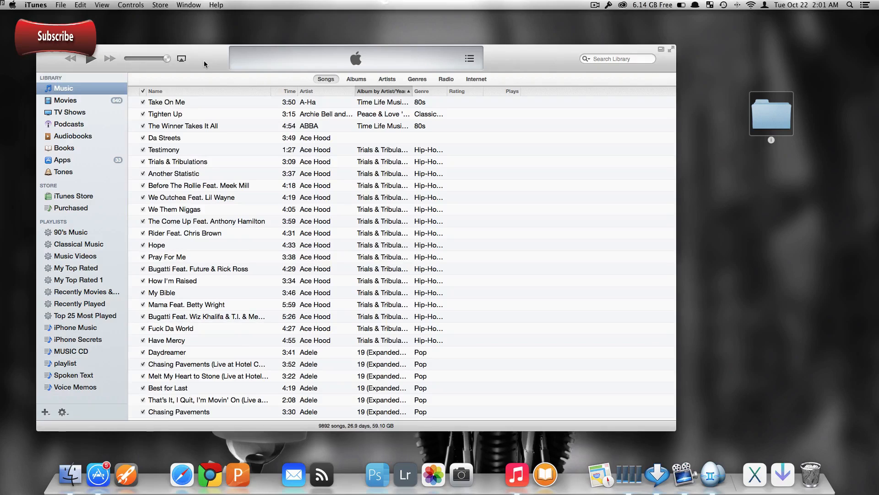
{"action": "mouse_move", "coordinate": [116, 10]}
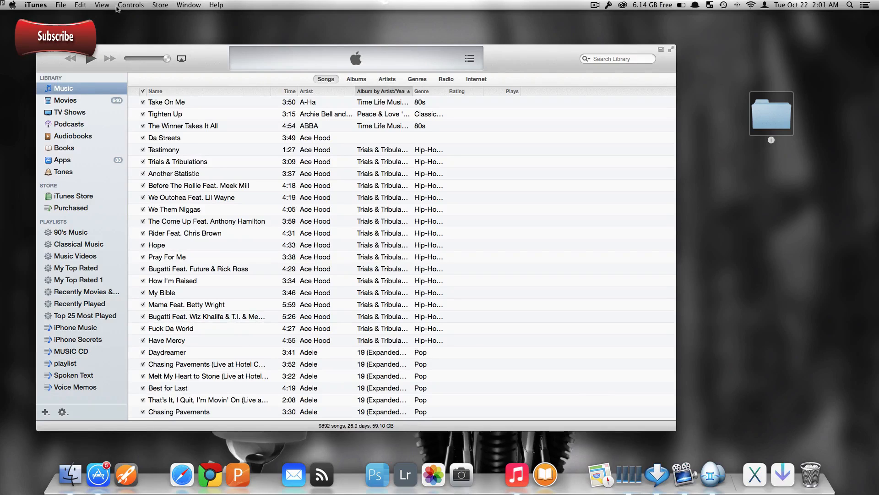
- Check the View menu, close the iTunes window, and make Gemini the active app
{"action": "left_click", "coordinate": [102, 5]}
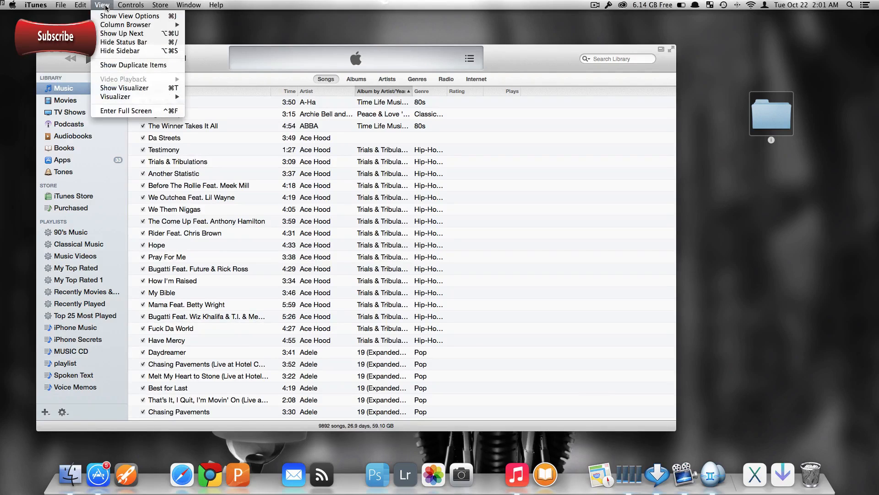
{"action": "mouse_move", "coordinate": [133, 64]}
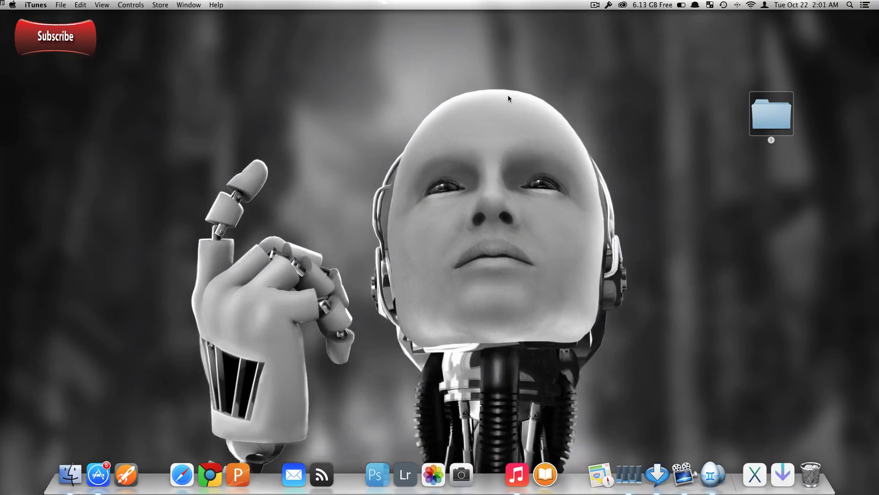
{"action": "mouse_move", "coordinate": [443, 129]}
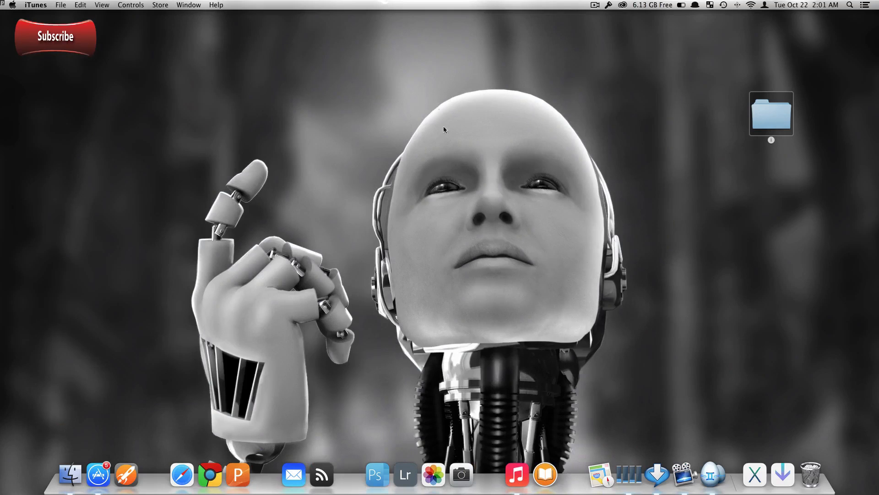
{"action": "mouse_move", "coordinate": [451, 226]}
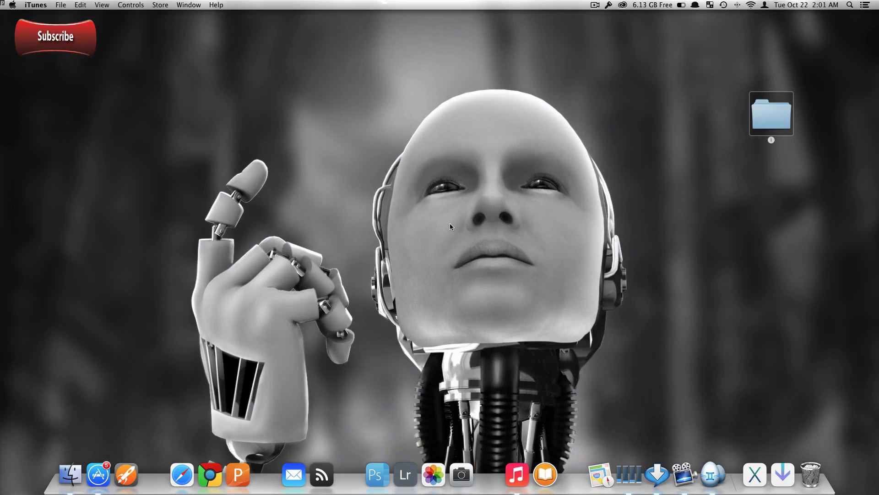
{"action": "left_click", "coordinate": [712, 475]}
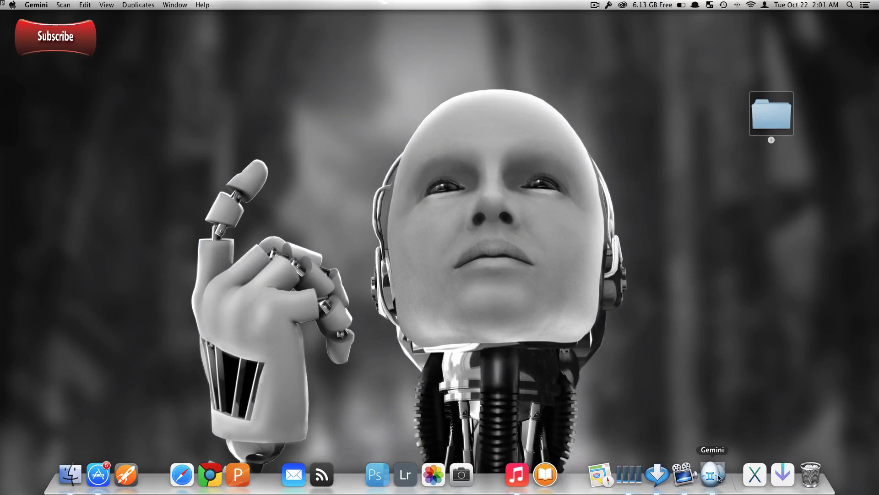
- Browse Gemini's $9.99 App Store page description and screenshots, then close the listing
{"action": "left_click", "coordinate": [713, 474]}
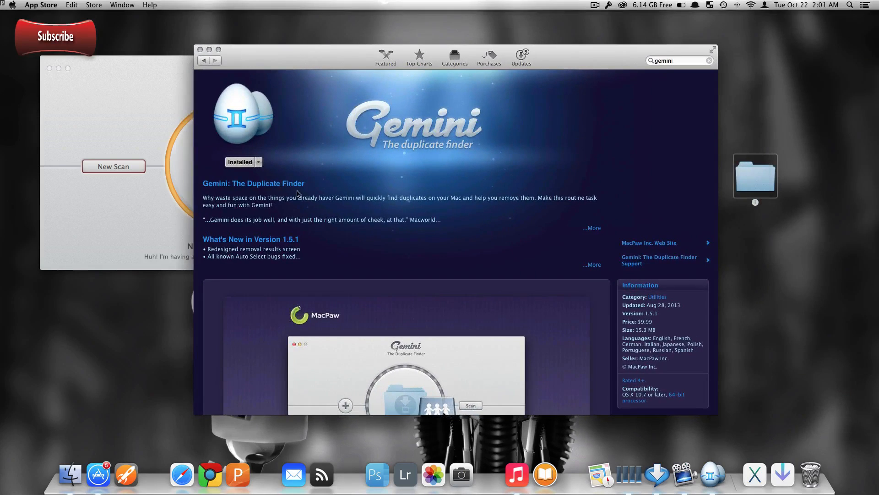
{"action": "mouse_move", "coordinate": [300, 185]}
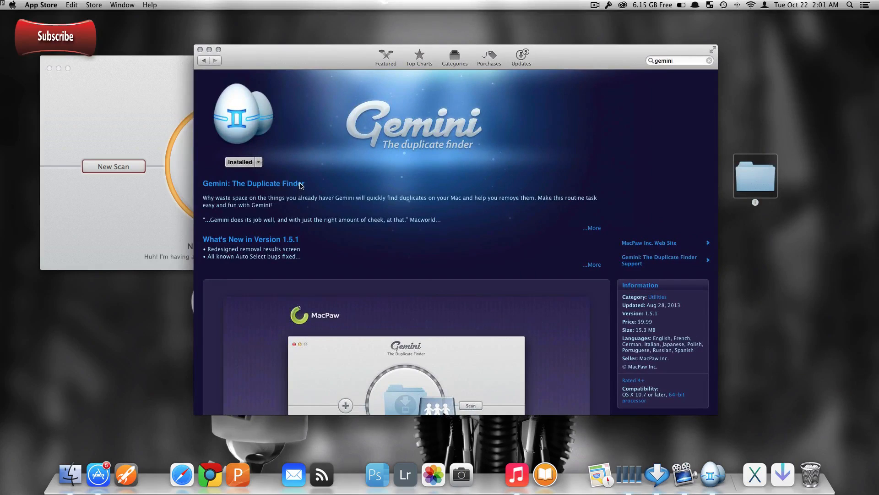
{"action": "mouse_move", "coordinate": [334, 183]}
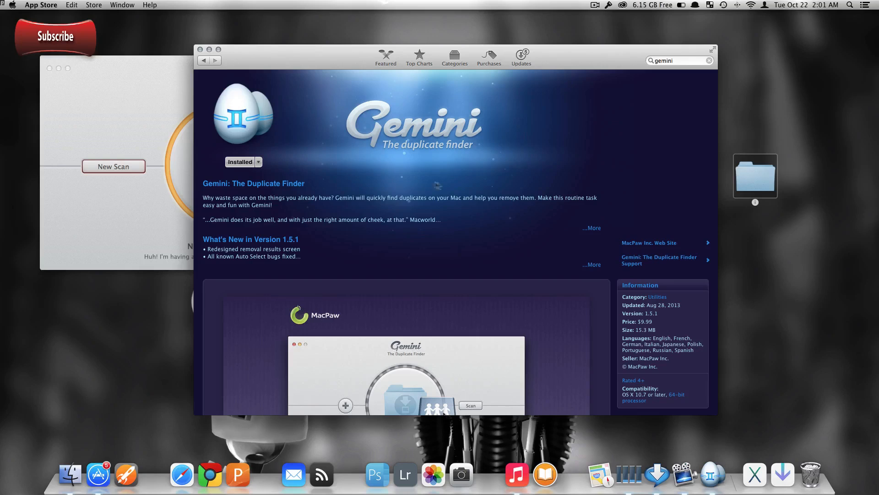
{"action": "scroll", "scroll_direction": "down", "scroll_amount": 3}
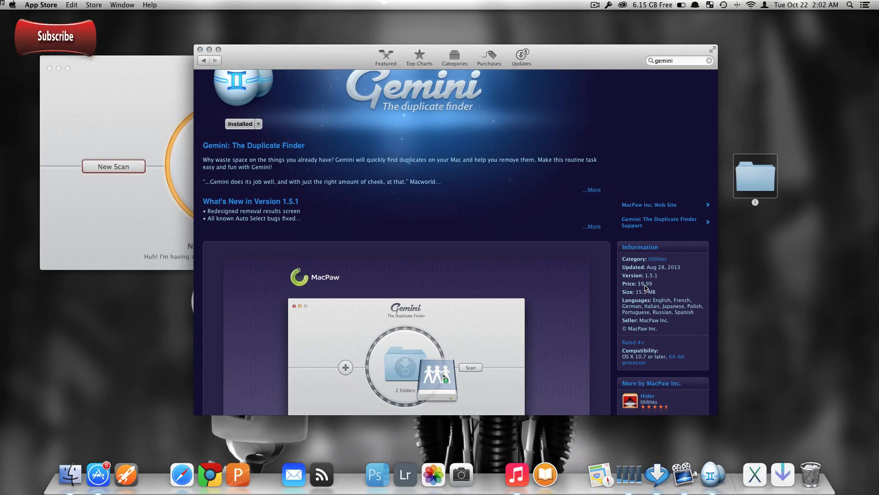
{"action": "mouse_move", "coordinate": [645, 287]}
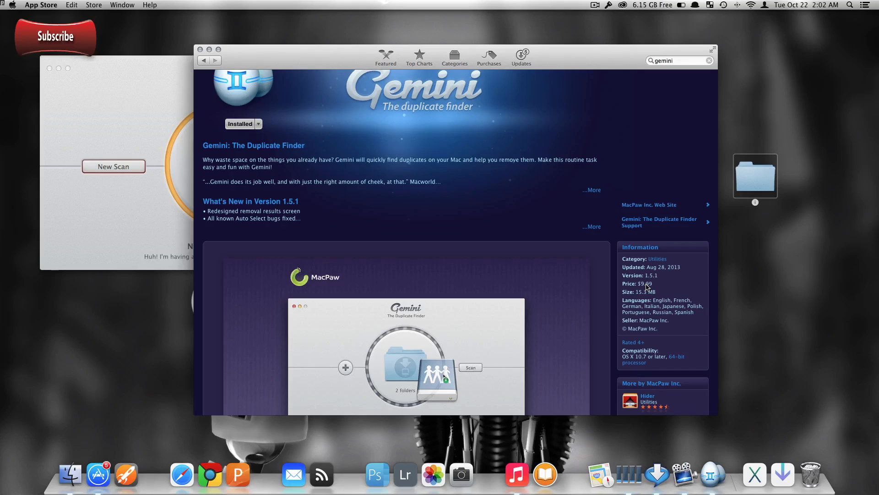
{"action": "scroll", "scroll_direction": "down", "scroll_amount": 3}
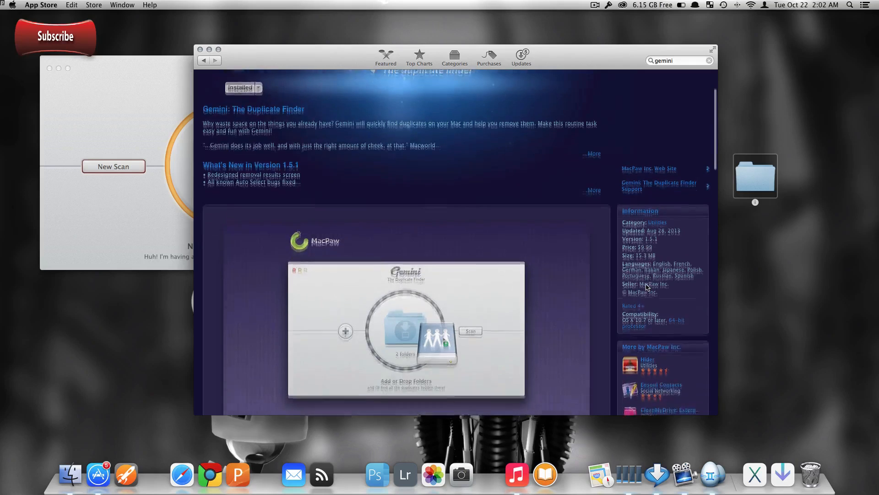
{"action": "scroll", "scroll_direction": "down", "scroll_amount": 3}
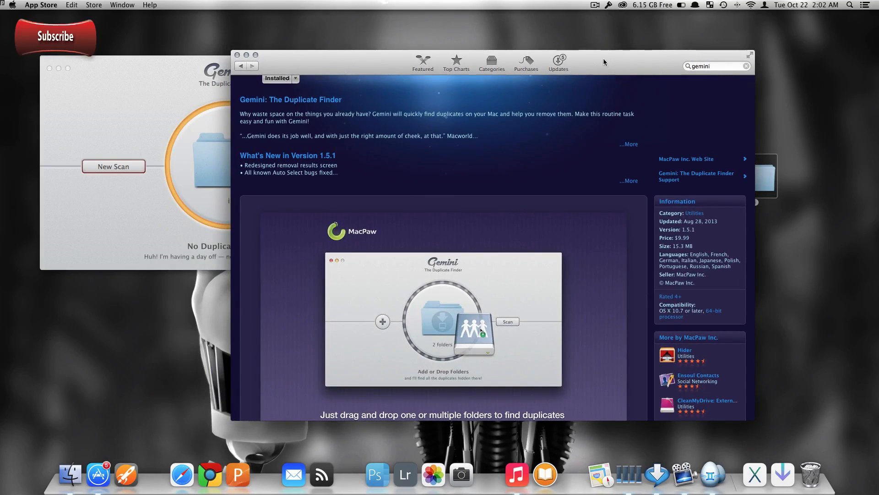
{"action": "left_click", "coordinate": [236, 54]}
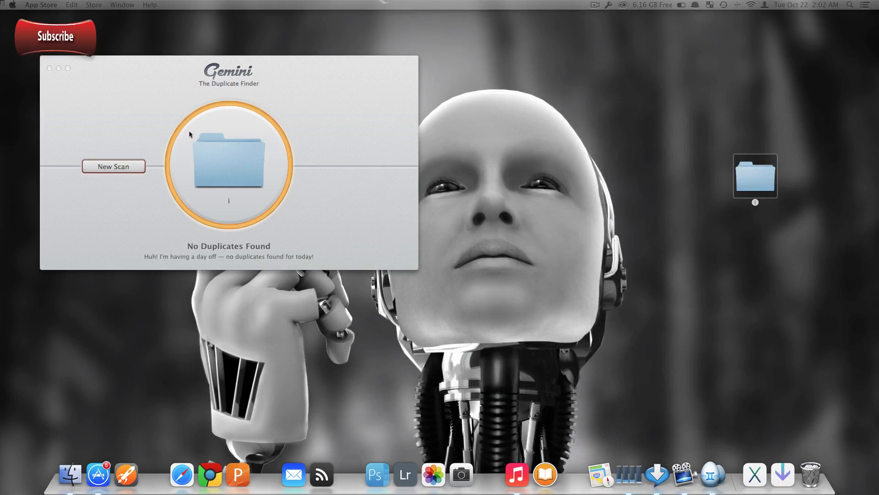